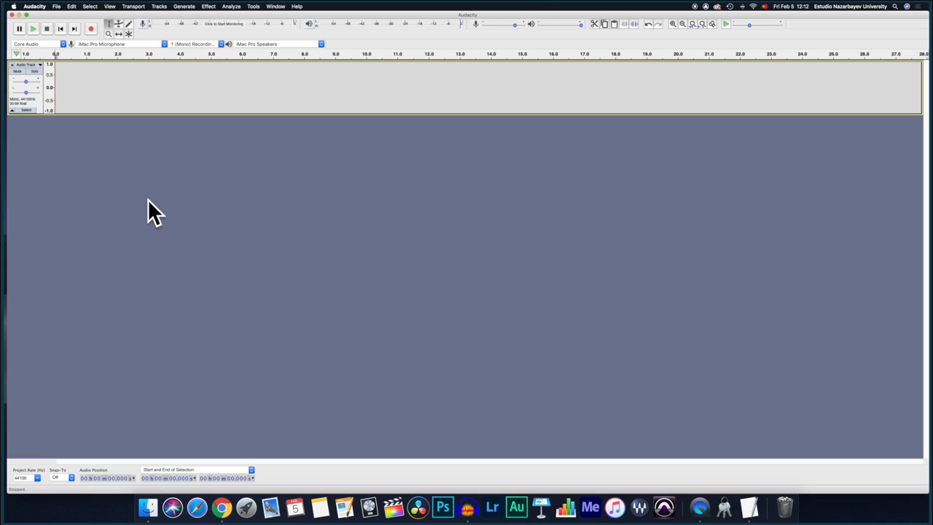
mouse_move(160, 207)
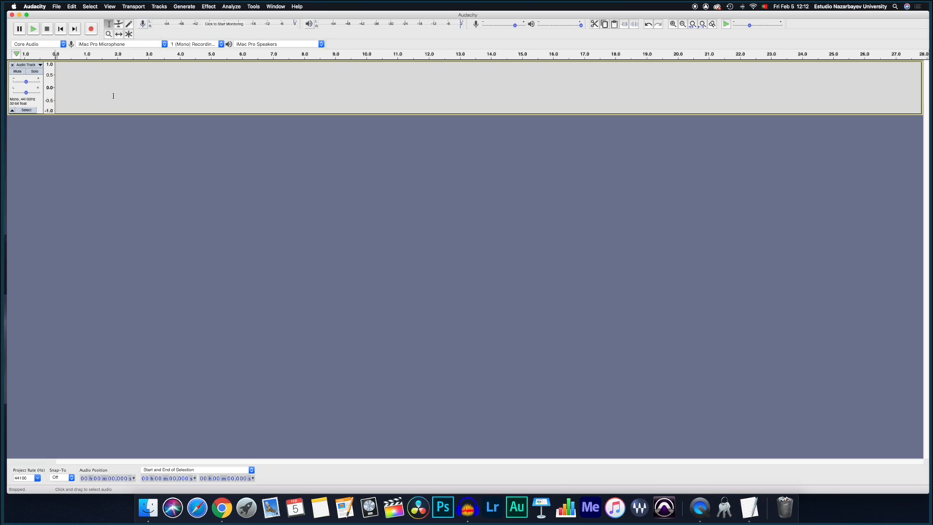
mouse_move(108, 44)
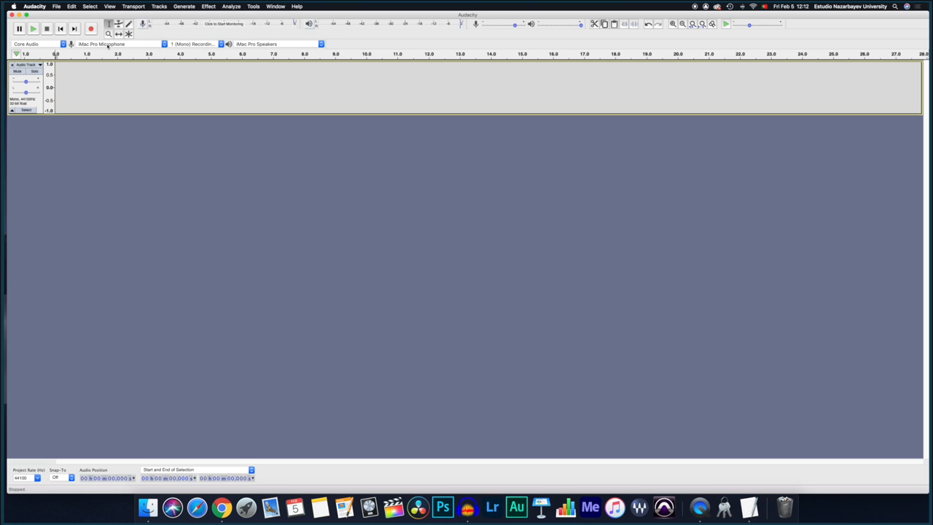
Keep the Mac Pro speakers as recording and playback devices, then record a short voice clip.
left_click(114, 44)
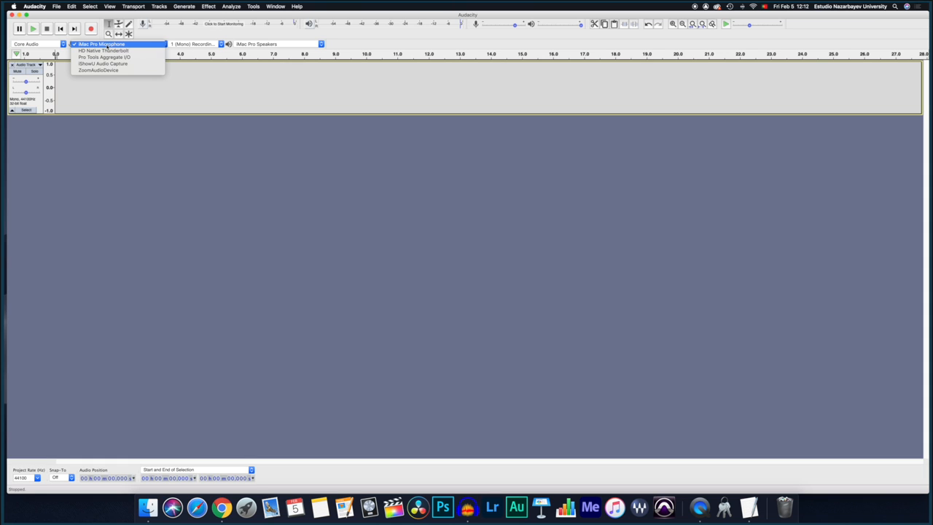
mouse_move(99, 70)
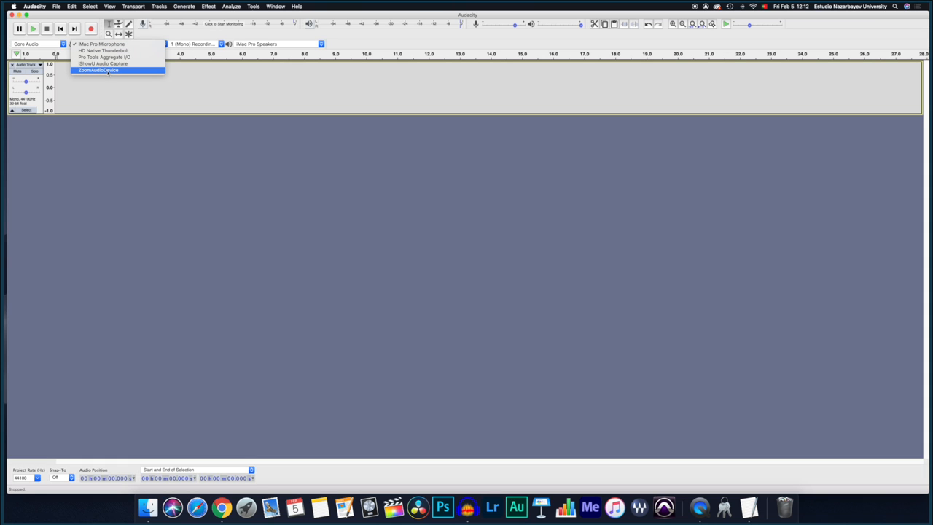
mouse_move(102, 44)
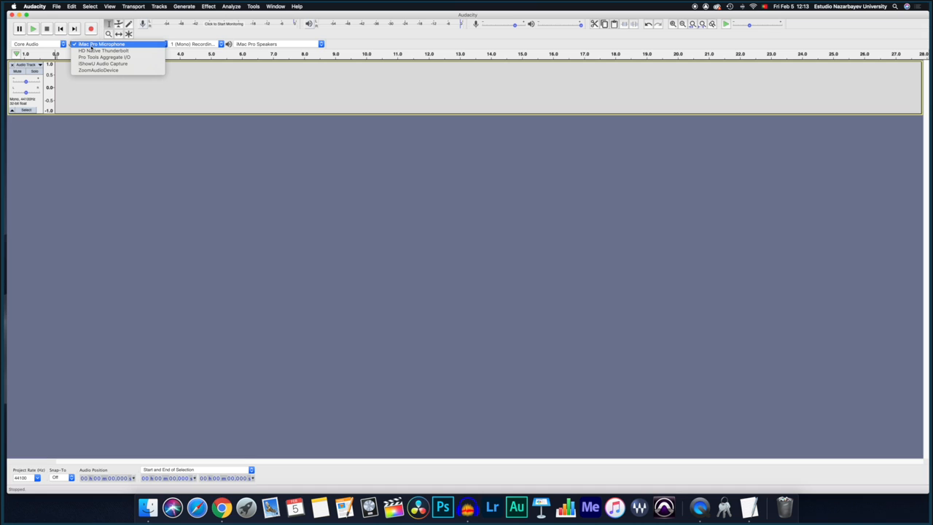
mouse_move(105, 50)
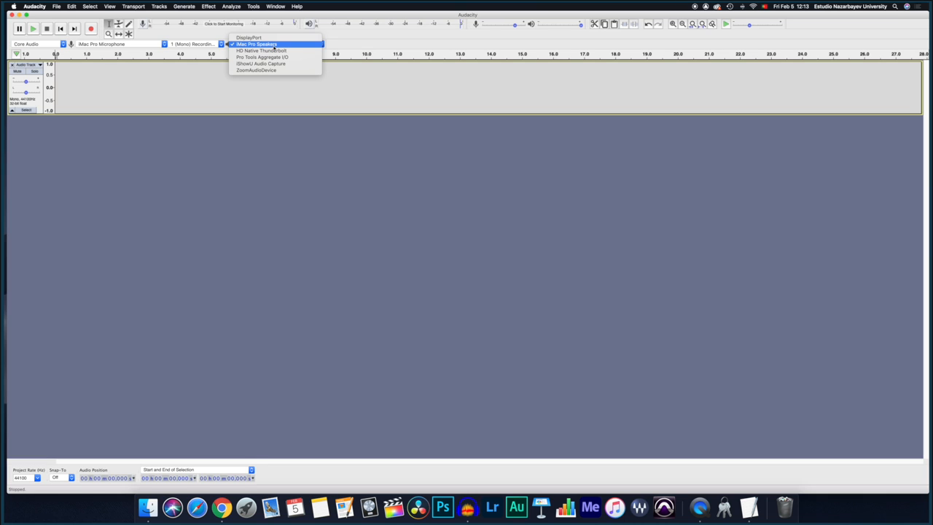
mouse_move(261, 50)
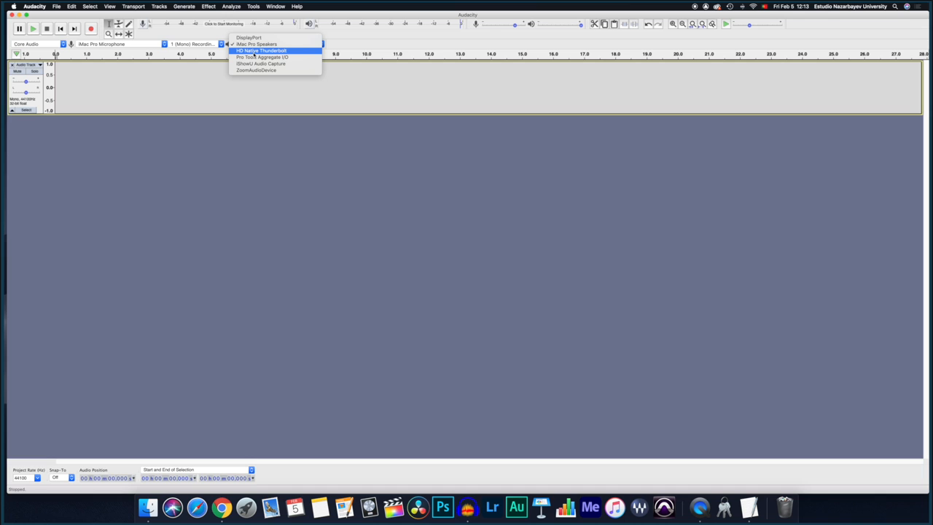
mouse_move(257, 44)
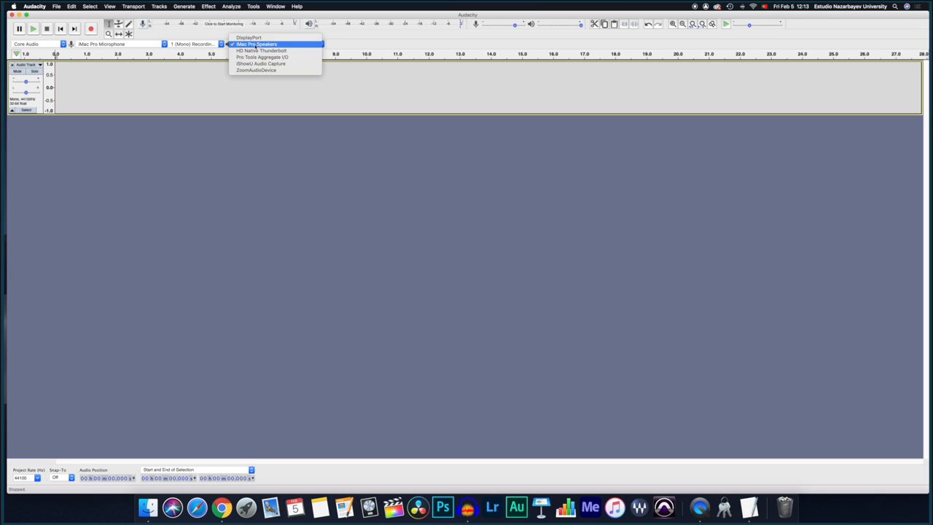
left_click(119, 44)
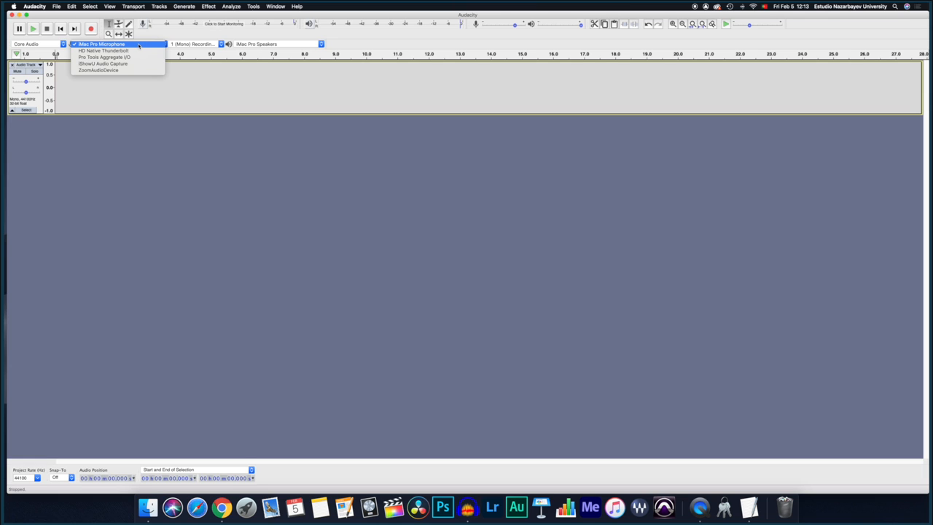
left_click(274, 43)
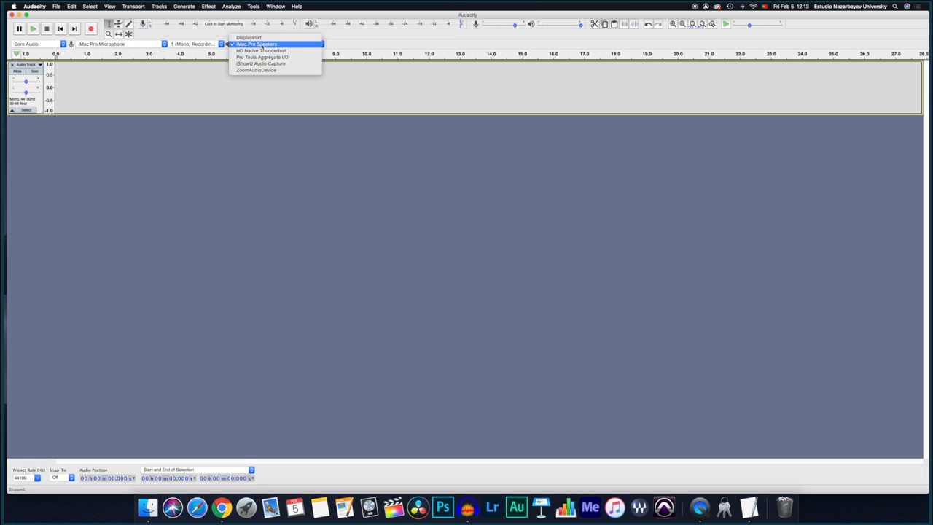
left_click(257, 44)
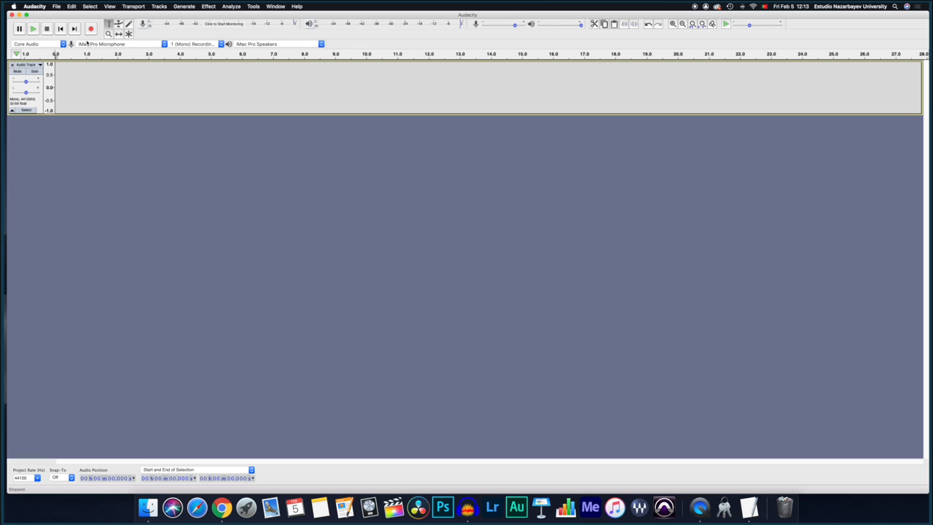
mouse_move(91, 29)
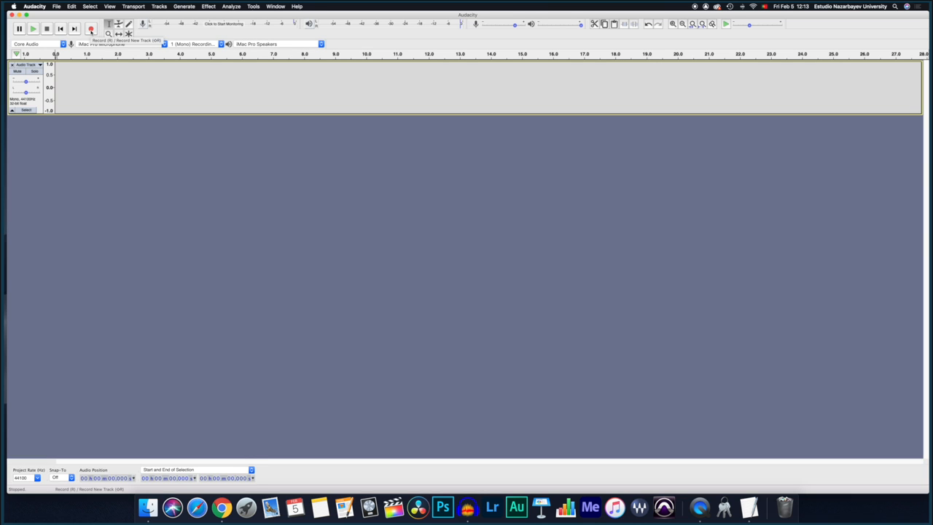
left_click(91, 28)
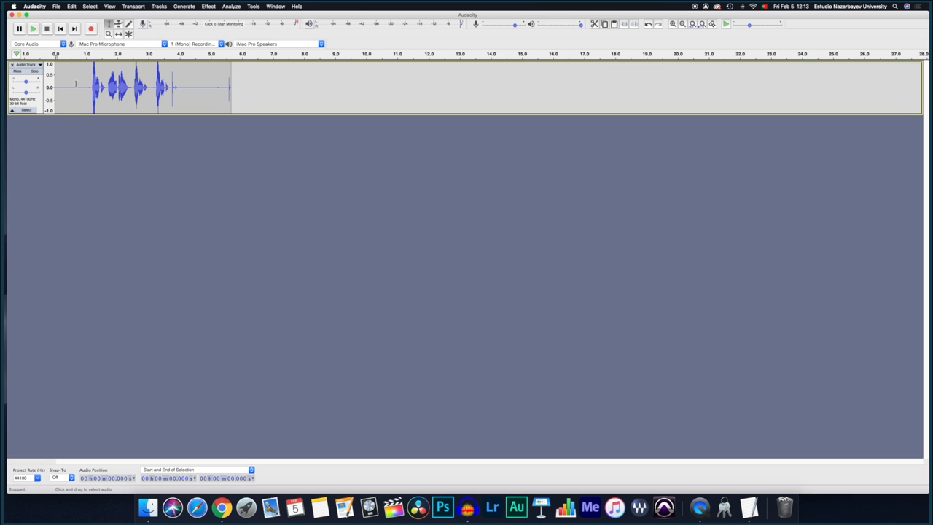
Select the full four-second recorded clip via the track's control panel.
left_click(70, 88)
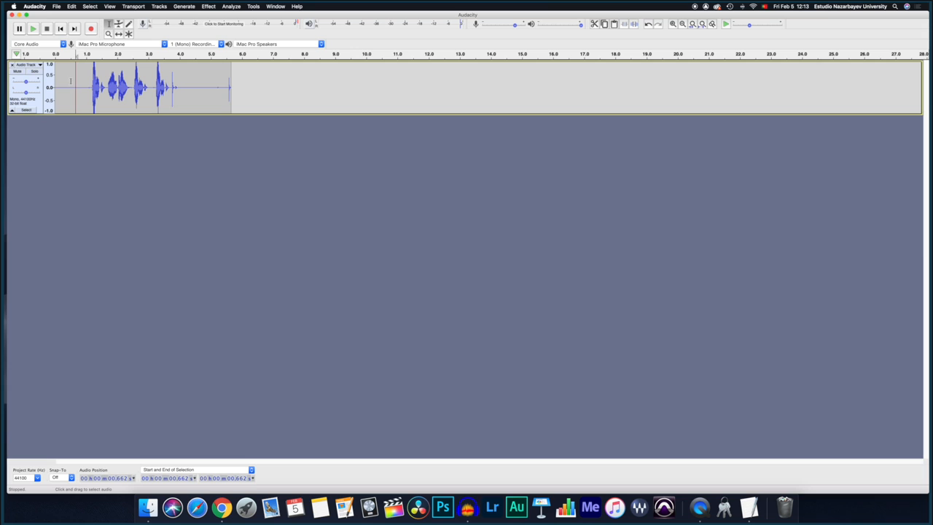
left_click(66, 86)
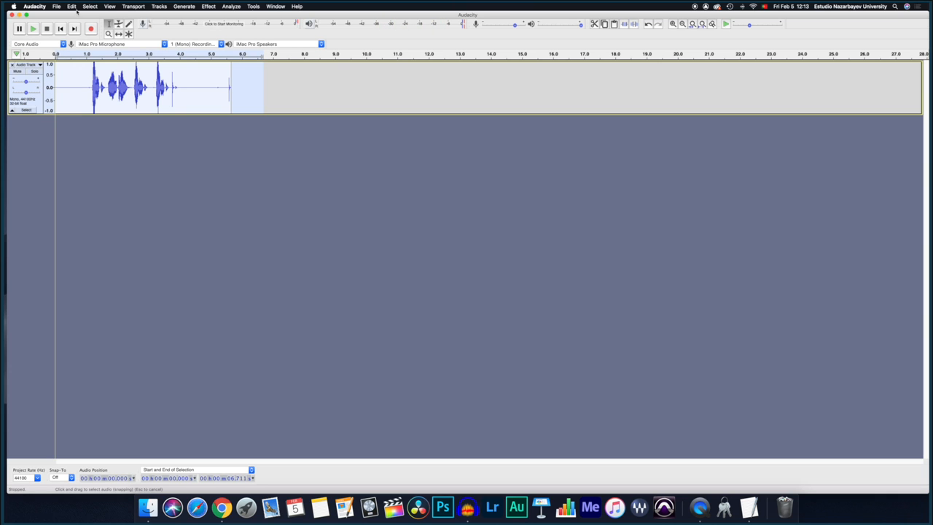
Export the clip as a 16-bit WAV named 'Test 1' to the Desktop.
left_click(55, 6)
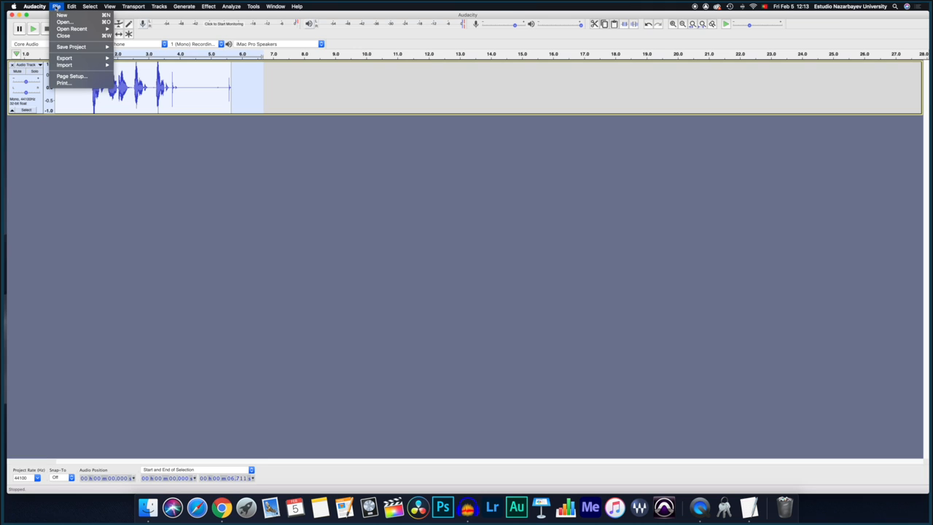
mouse_move(64, 58)
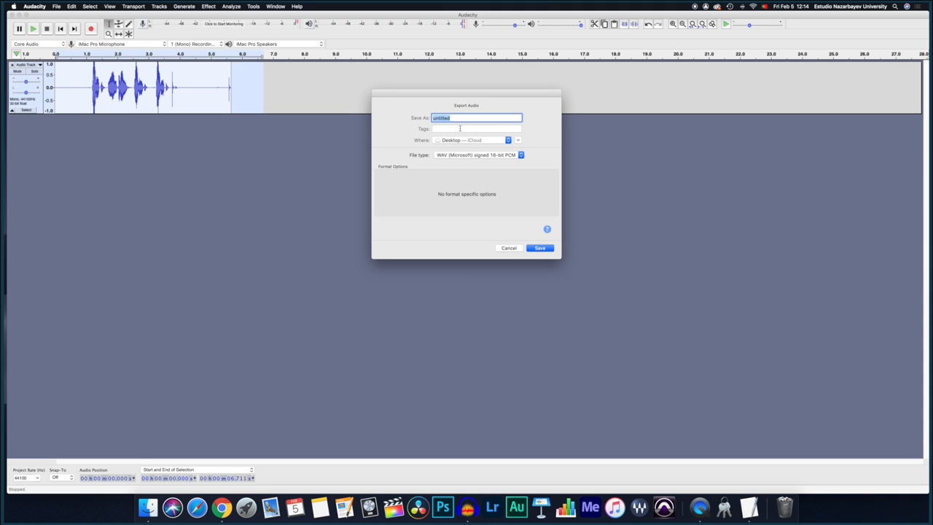
type("Test 1")
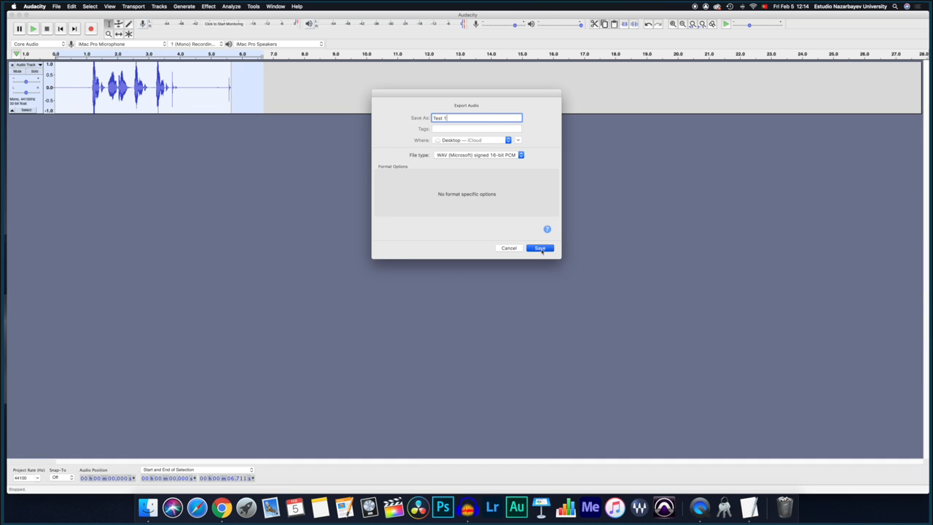
left_click(540, 248)
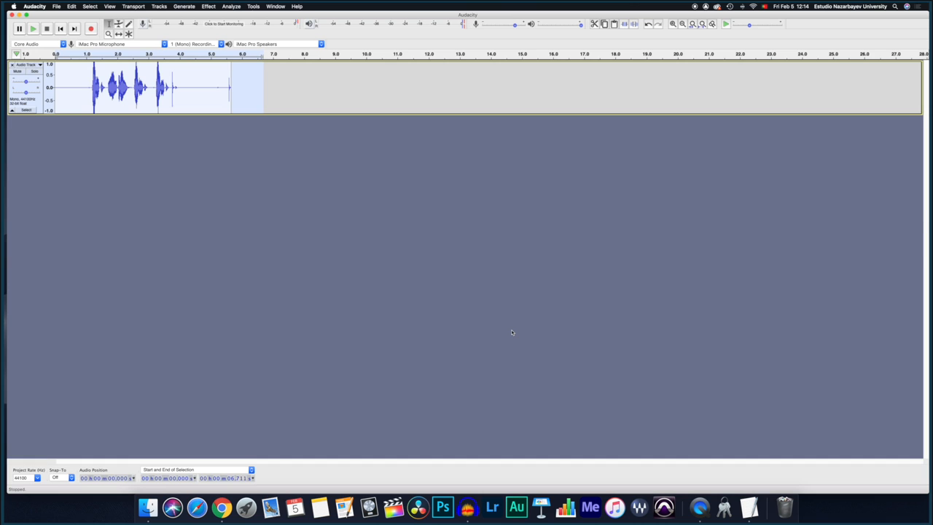